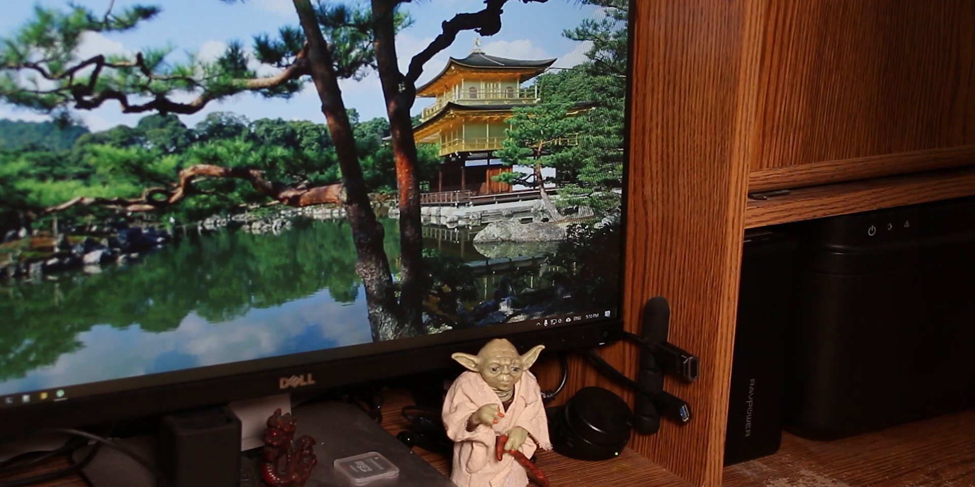
Bring up the Start menu from the taskbar
{"action": "left_click", "coordinate": [7, 478]}
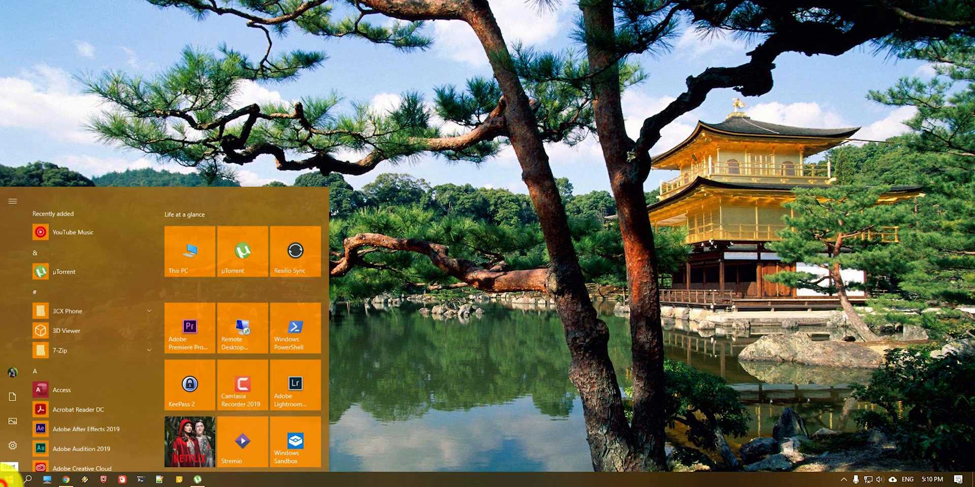
Launch Settings from Start and go to Accounts > Sign-in options
{"action": "left_click", "coordinate": [9, 479]}
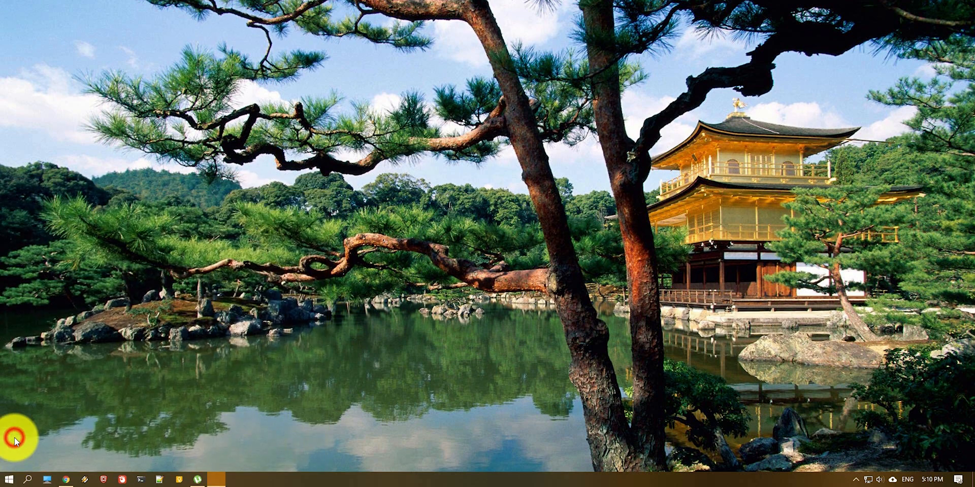
{"action": "left_click", "coordinate": [217, 480]}
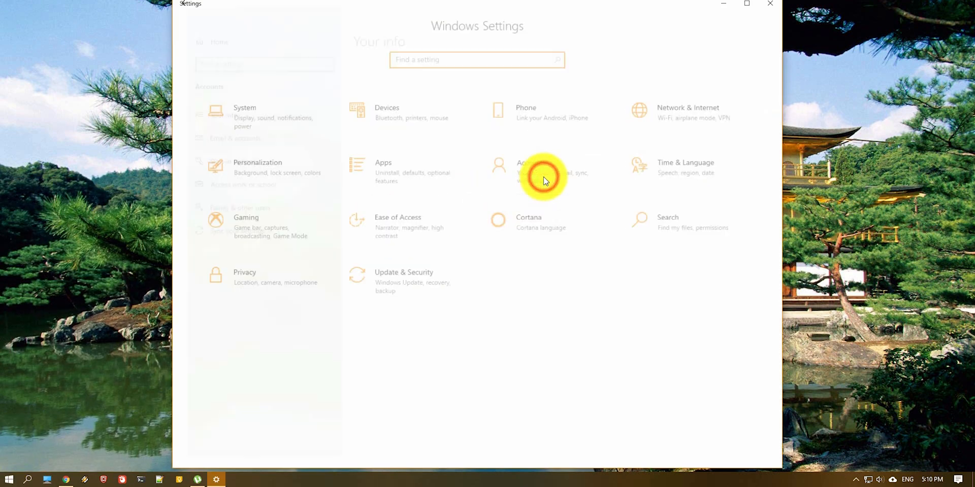
{"action": "left_click", "coordinate": [541, 168]}
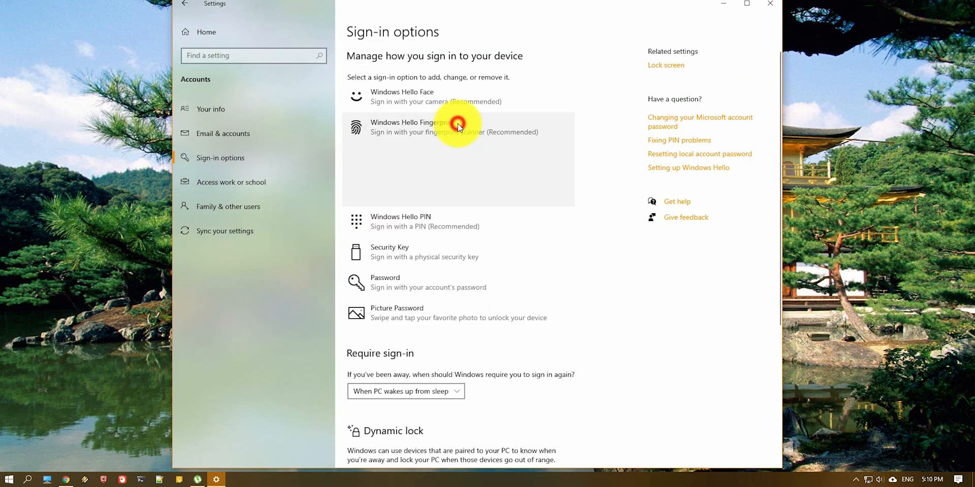
Start Windows Hello Fingerprint setup and scan the finger until enrolment completes
{"action": "left_click", "coordinate": [458, 127]}
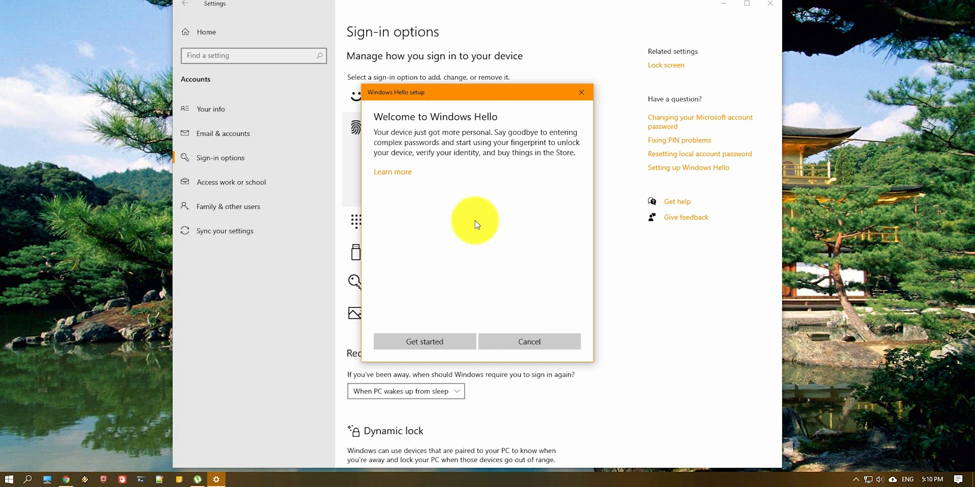
{"action": "left_click", "coordinate": [424, 341]}
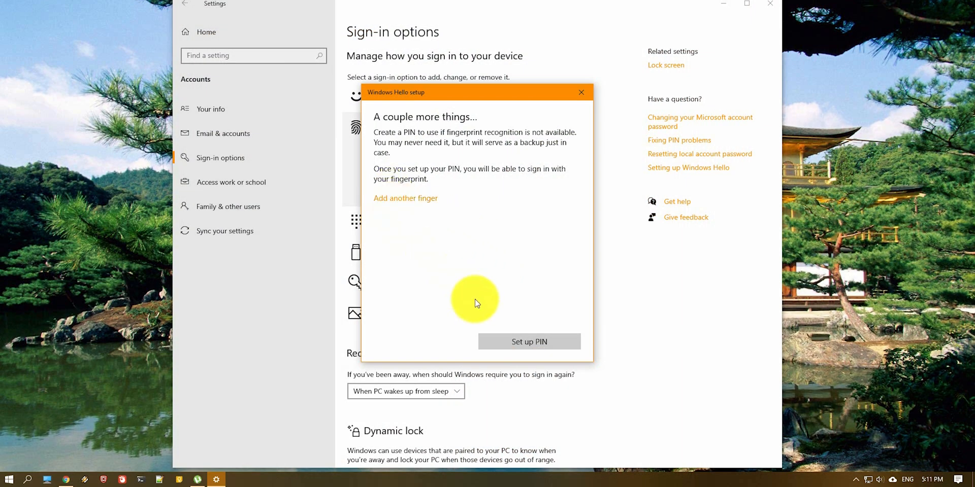
{"action": "mouse_move", "coordinate": [529, 342]}
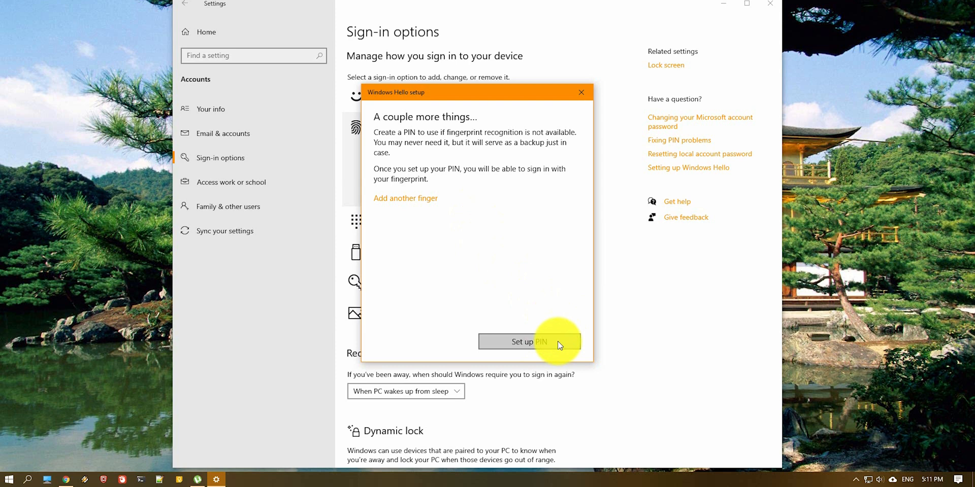
Verify the account password, create and confirm the backup PIN, and view the completed fingerprint status
{"action": "left_click", "coordinate": [528, 342]}
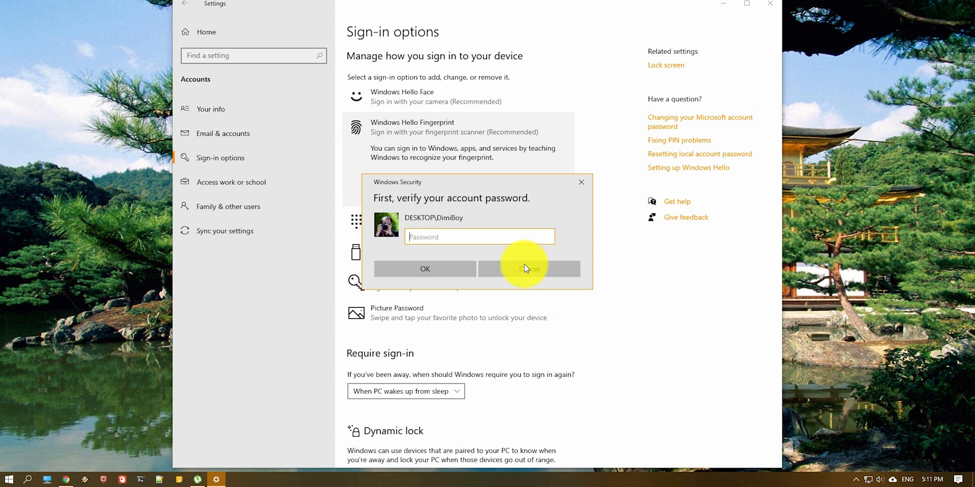
{"action": "left_click", "coordinate": [425, 268]}
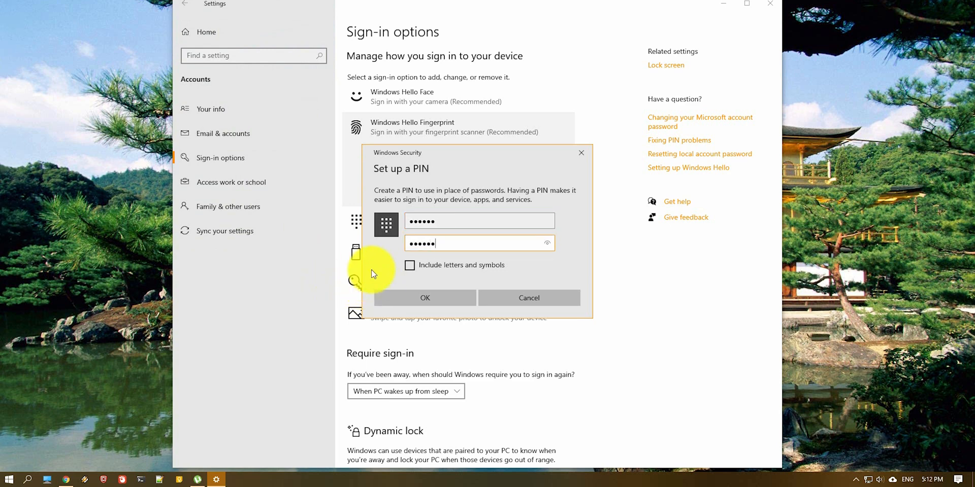
{"action": "left_click", "coordinate": [425, 297]}
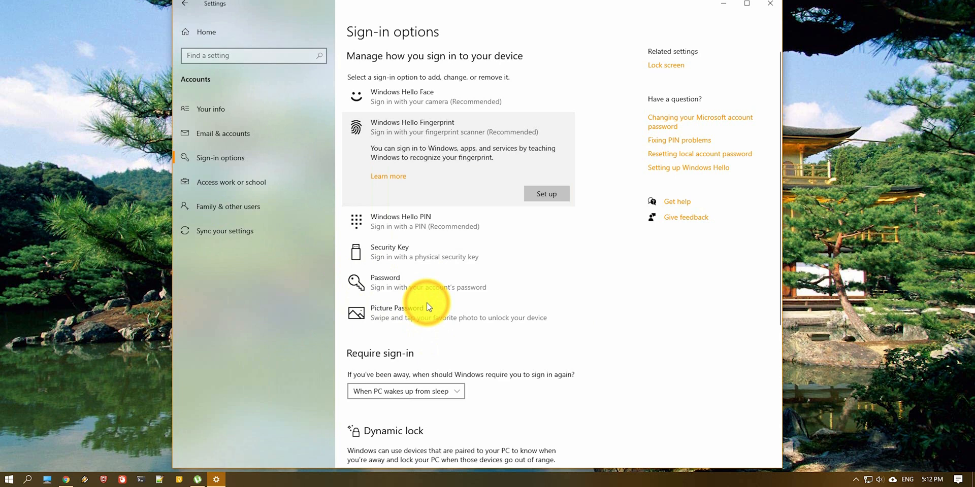
{"action": "left_click", "coordinate": [546, 193]}
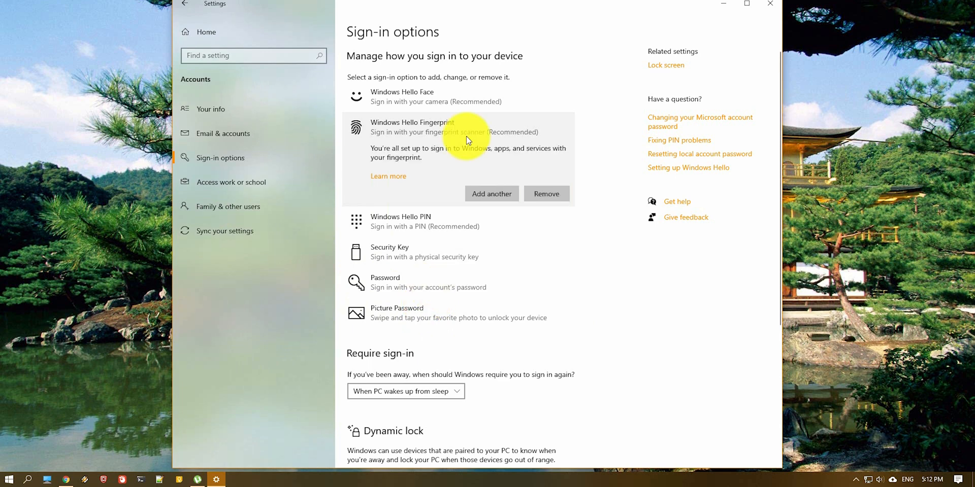